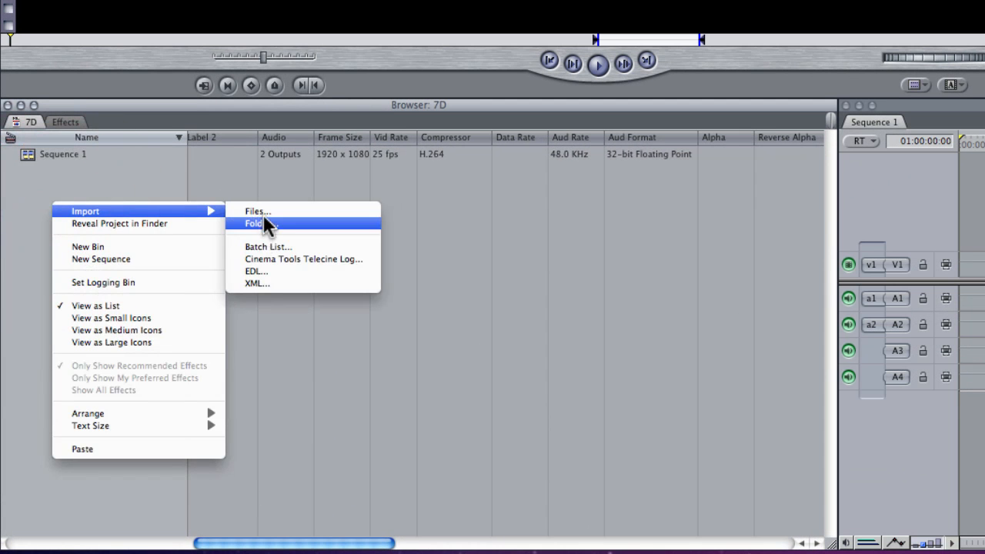
# - Import the 2010_09_23 folder of Canon 7D clips into the Browser
pyautogui.click(254, 223)
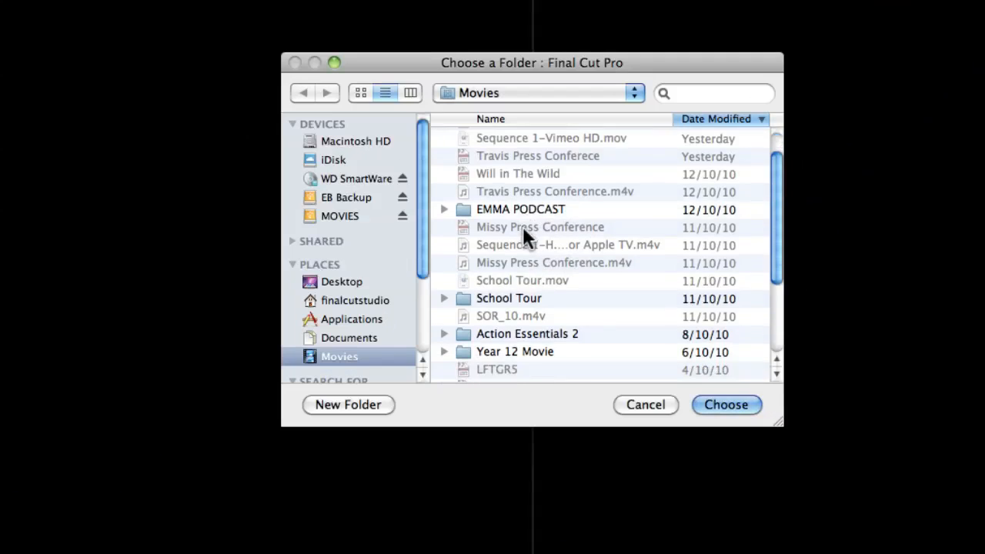
pyautogui.scroll(-3)
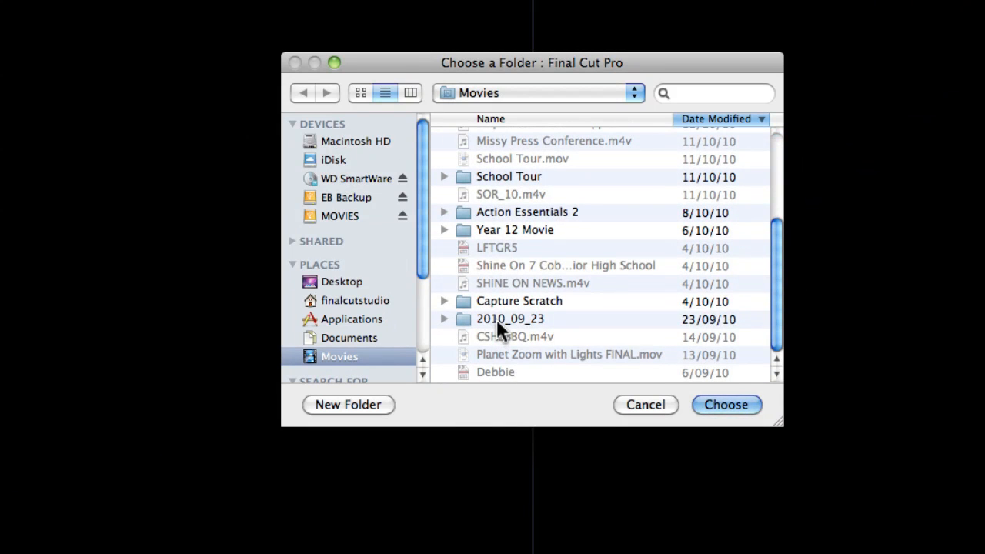
pyautogui.click(511, 318)
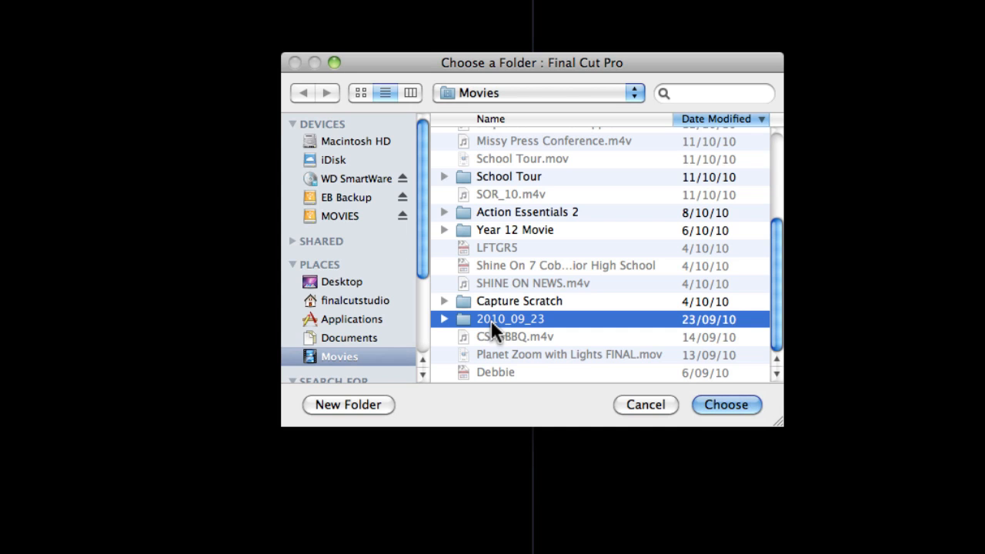
pyautogui.click(727, 405)
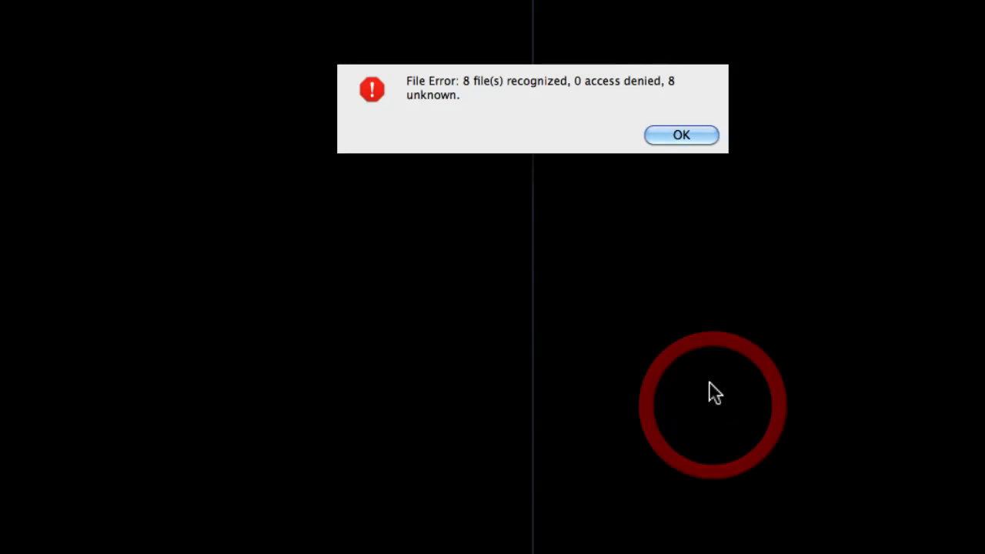
# - Dismiss the File Error alert, leaving the 2010_09_23 bin of eight H.264 clips in the Browser
pyautogui.click(680, 135)
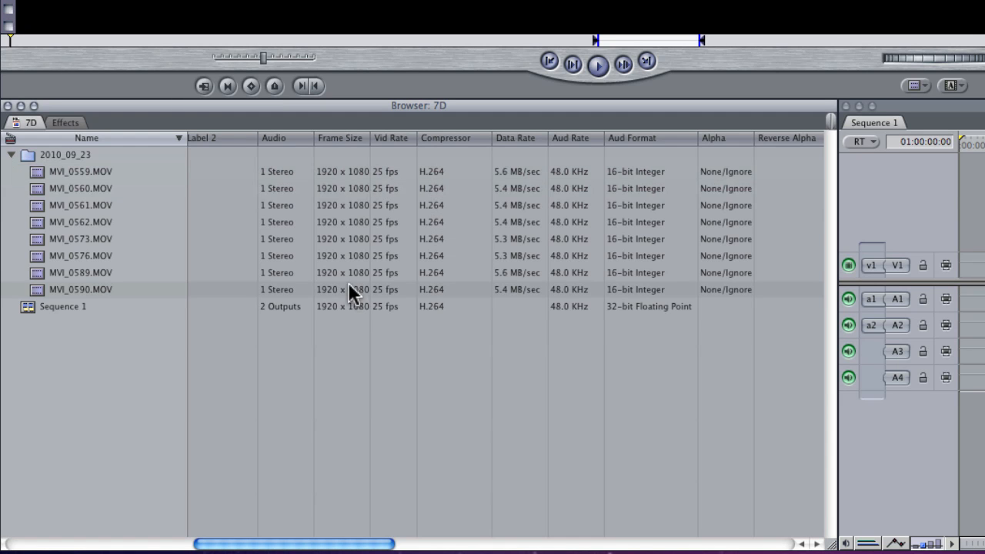
pyautogui.moveTo(306, 295)
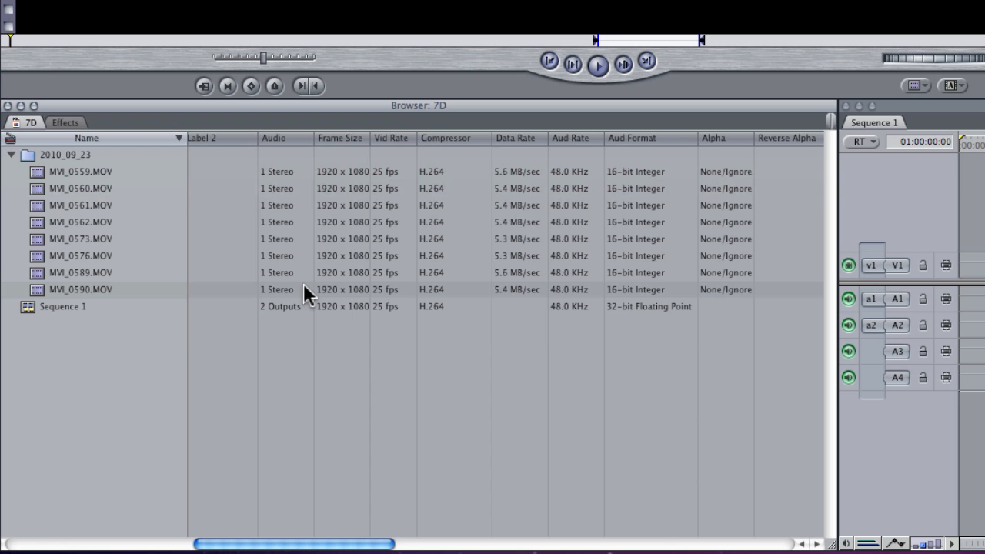
pyautogui.moveTo(129, 302)
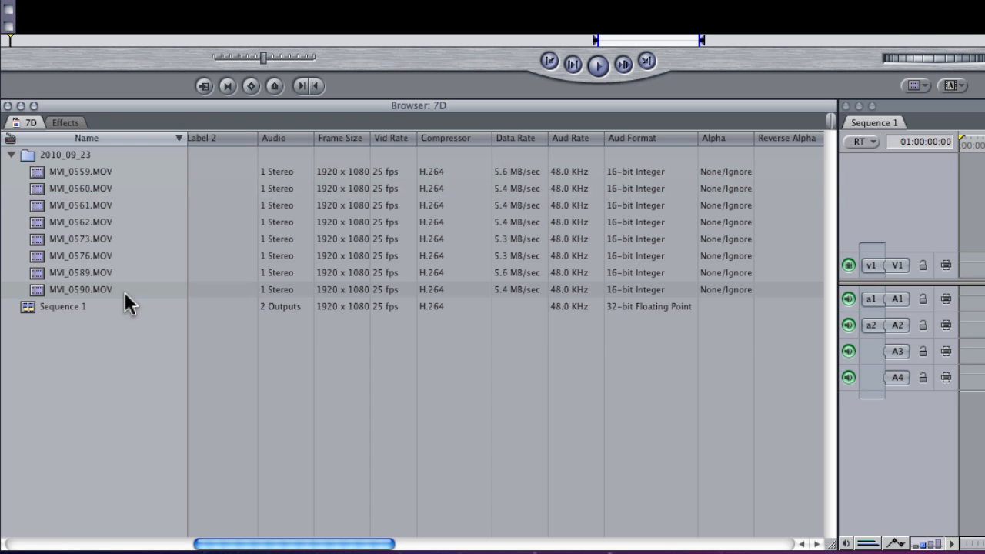
pyautogui.moveTo(59, 200)
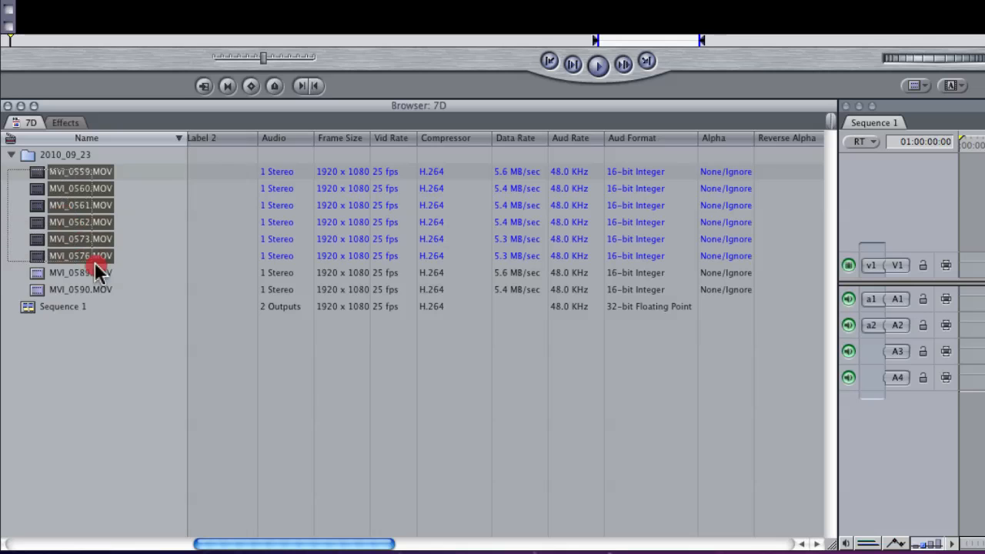
# - Launch Media Manager on the selected clips and set it to Recompress the media
pyautogui.rightClick(70, 173)
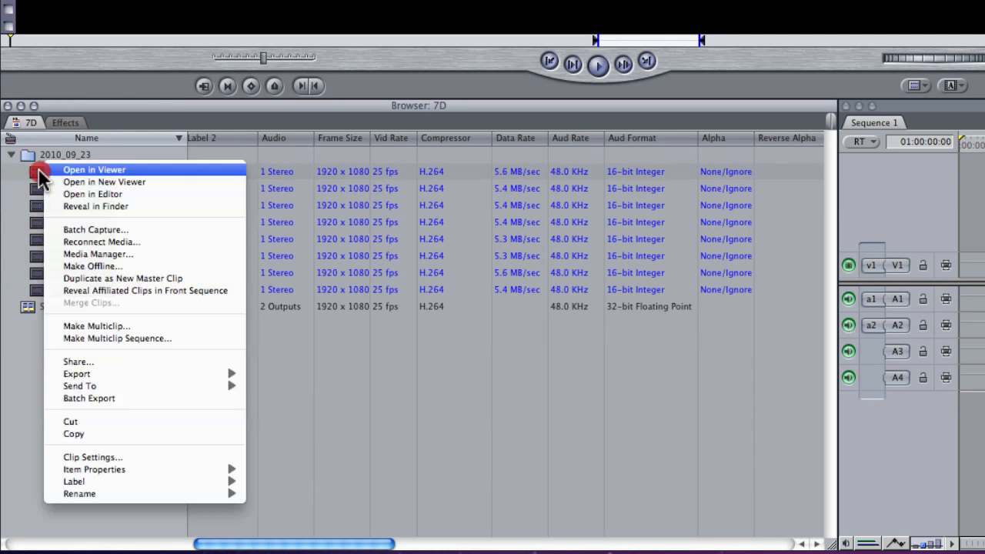
pyautogui.moveTo(98, 254)
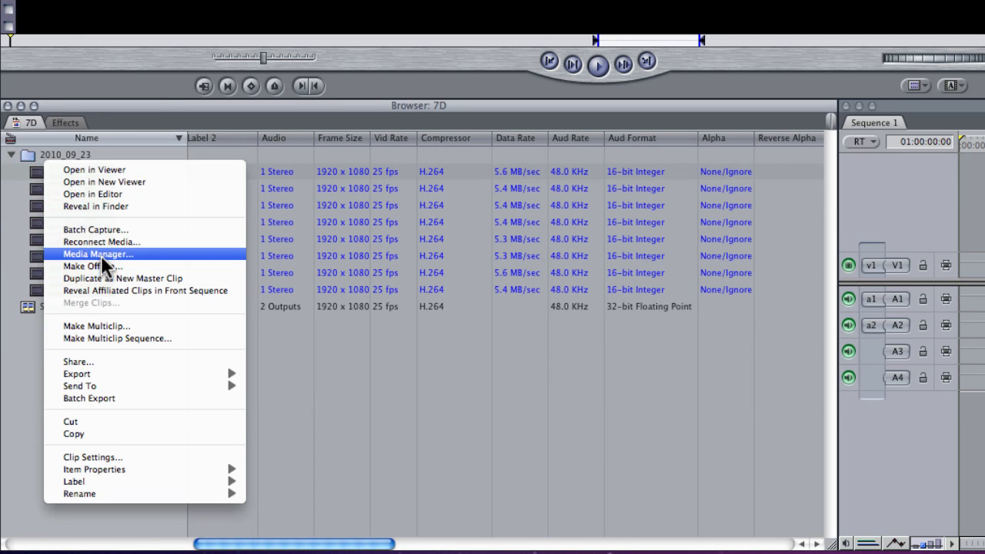
pyautogui.click(99, 254)
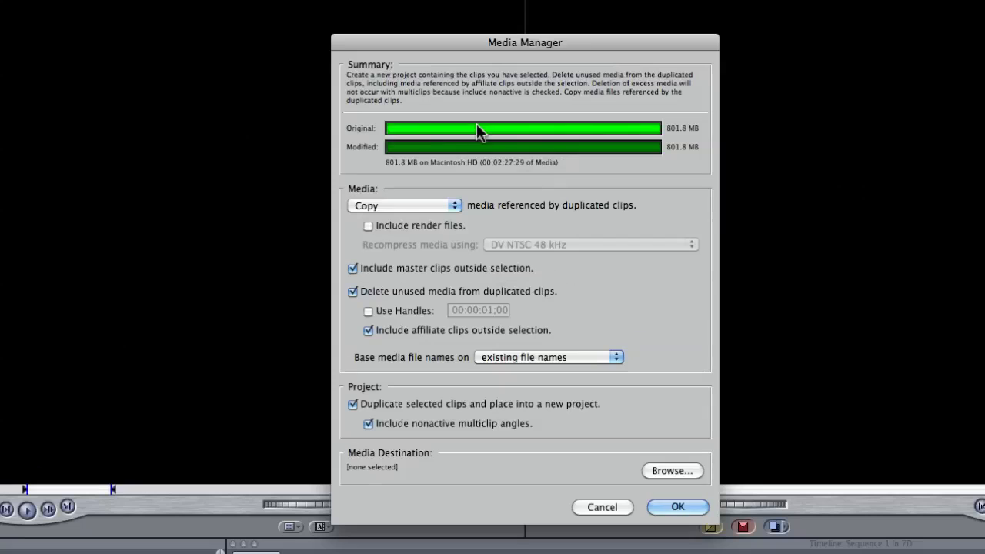
pyautogui.moveTo(393, 208)
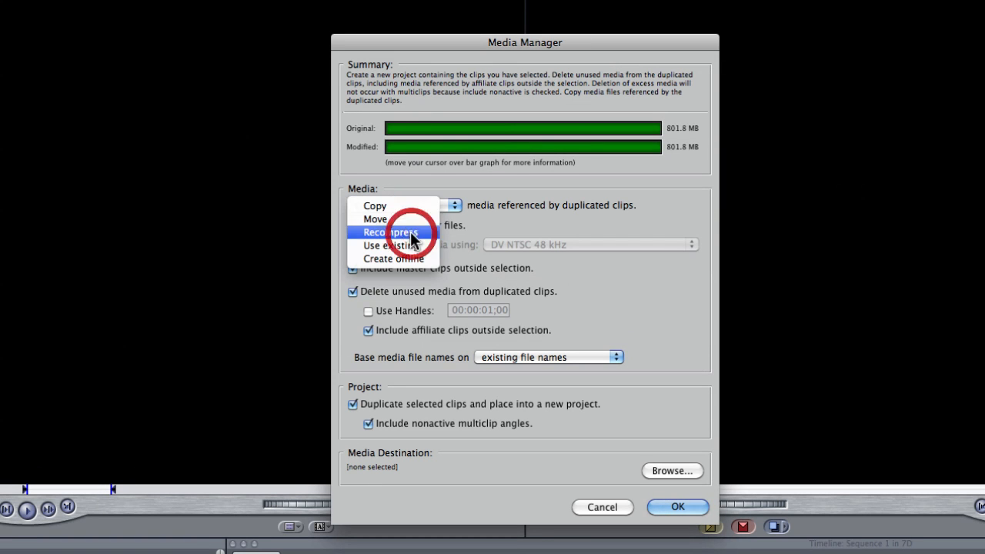
pyautogui.click(390, 232)
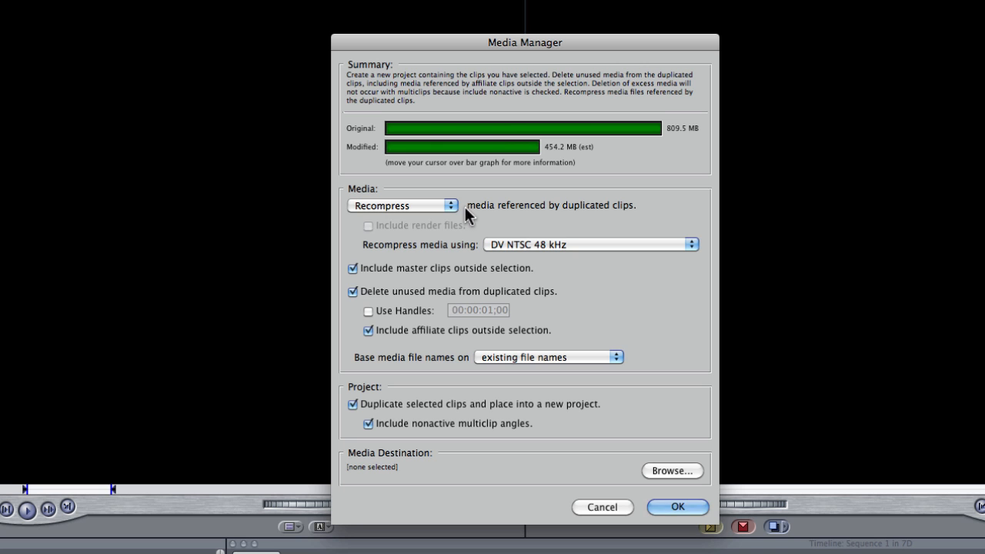
pyautogui.moveTo(560, 249)
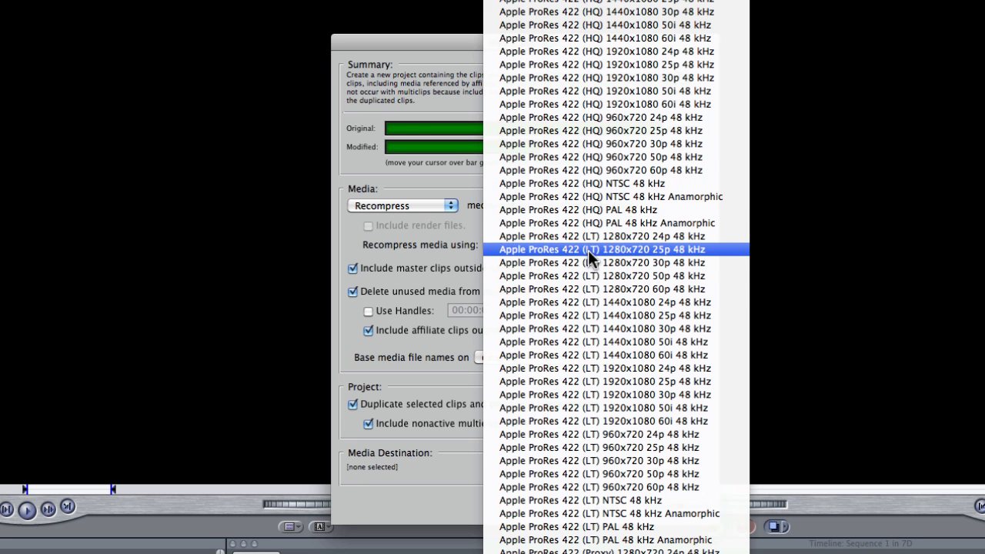
# - Choose Apple ProRes 4444 1920x1080 25p 48 kHz as the recompression format
pyautogui.scroll(-3)
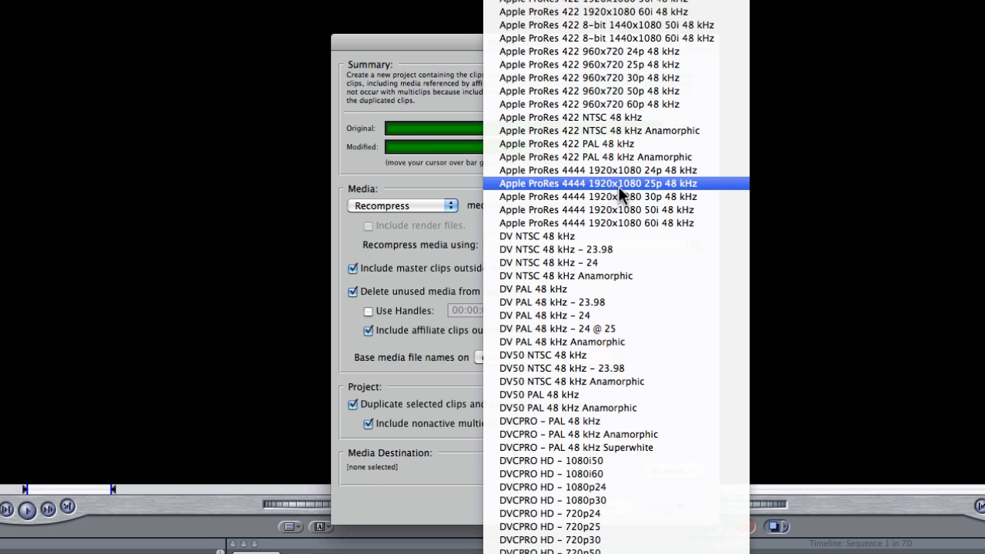
pyautogui.moveTo(654, 194)
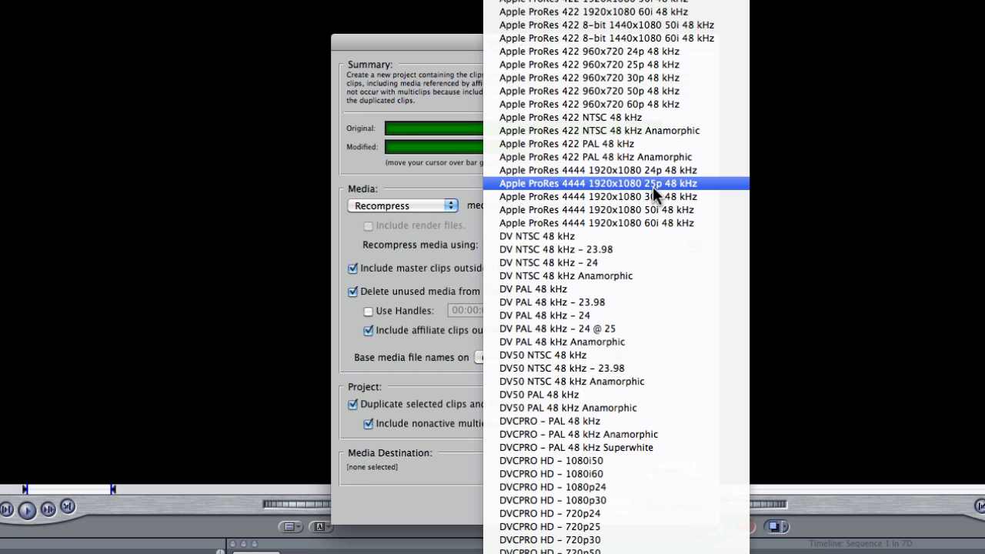
pyautogui.moveTo(665, 187)
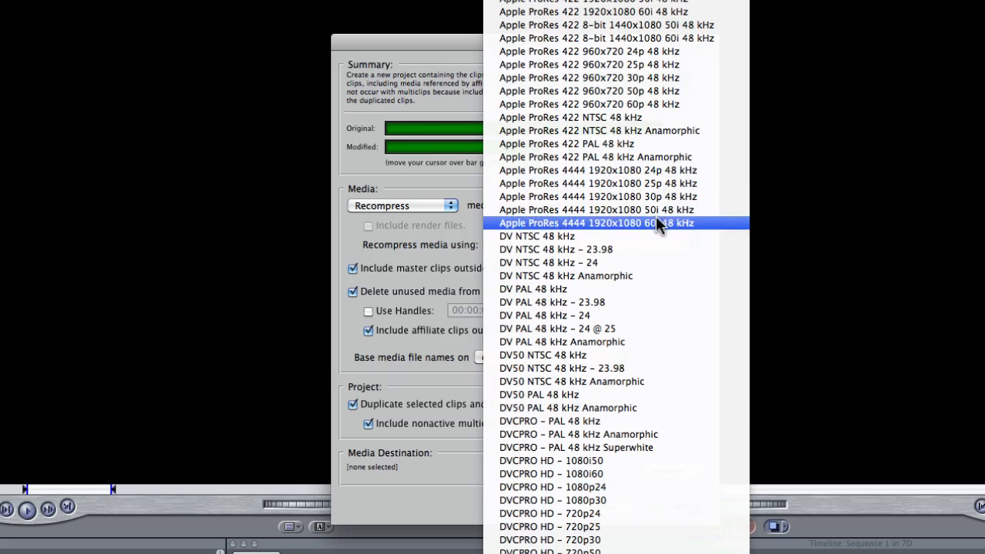
pyautogui.moveTo(647, 209)
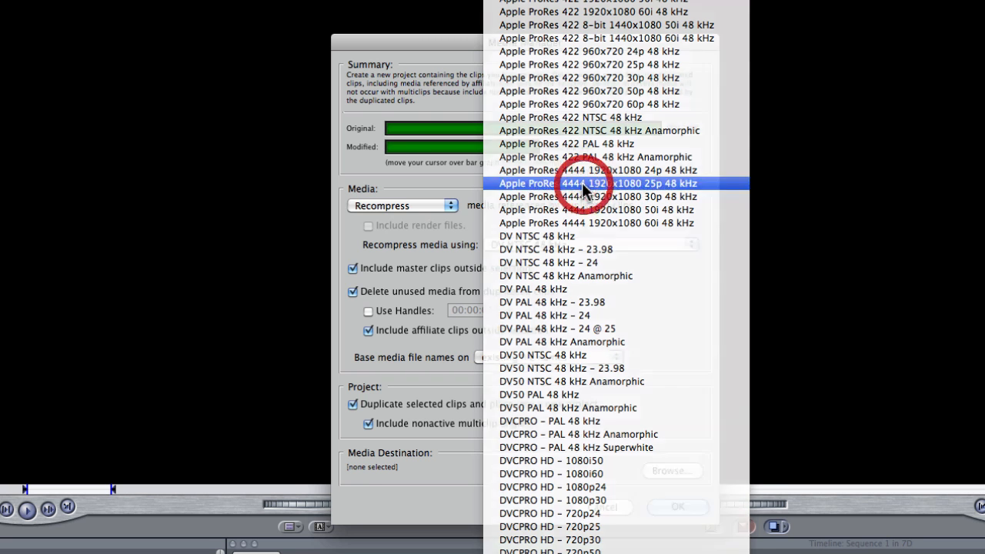
pyautogui.click(605, 183)
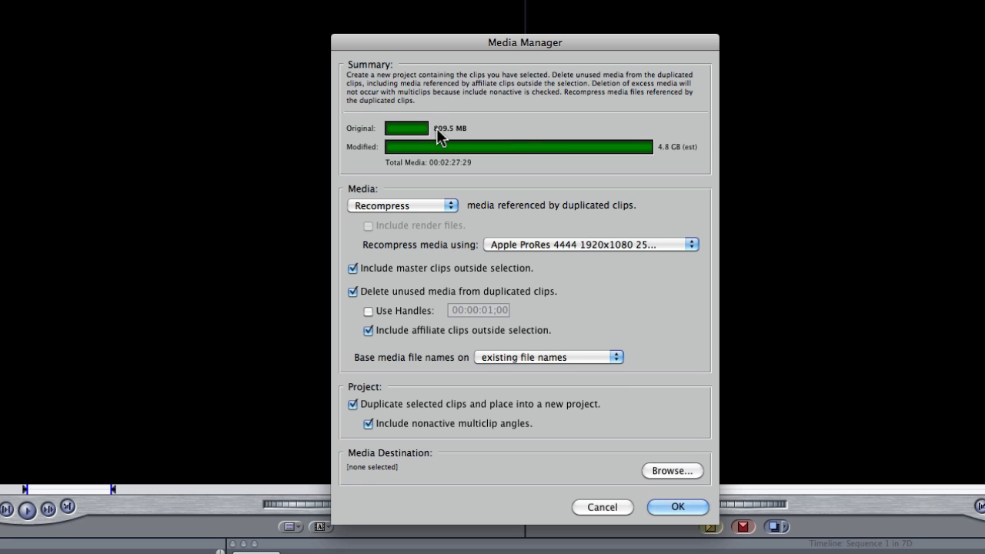
pyautogui.moveTo(608, 188)
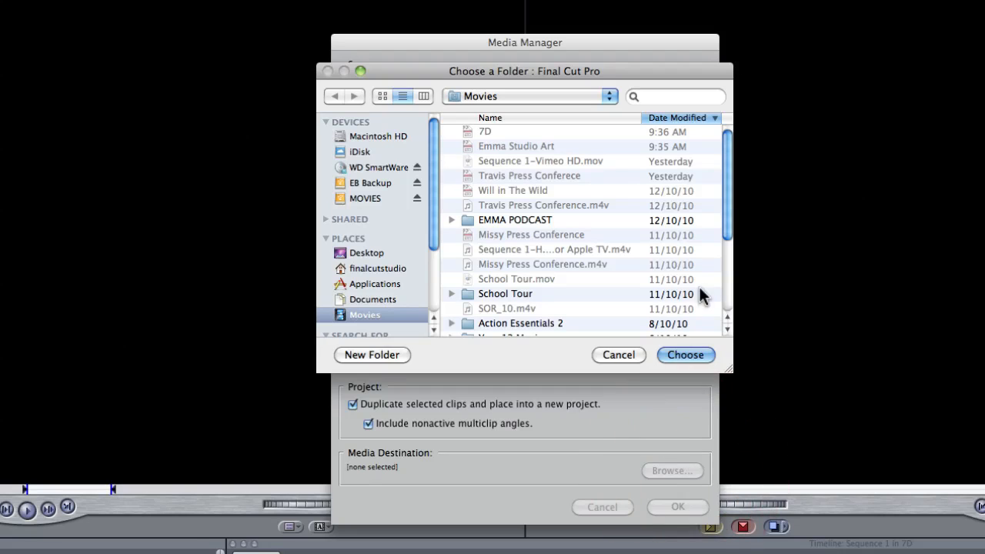
# - Make a new 7D folder the media destination and accept the Media Manager settings
pyautogui.click(373, 353)
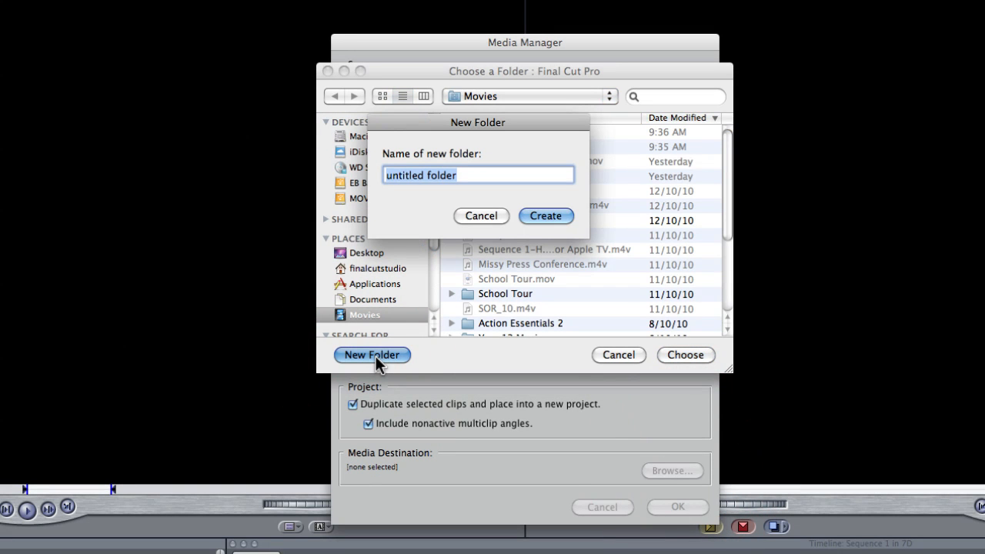
pyautogui.click(545, 215)
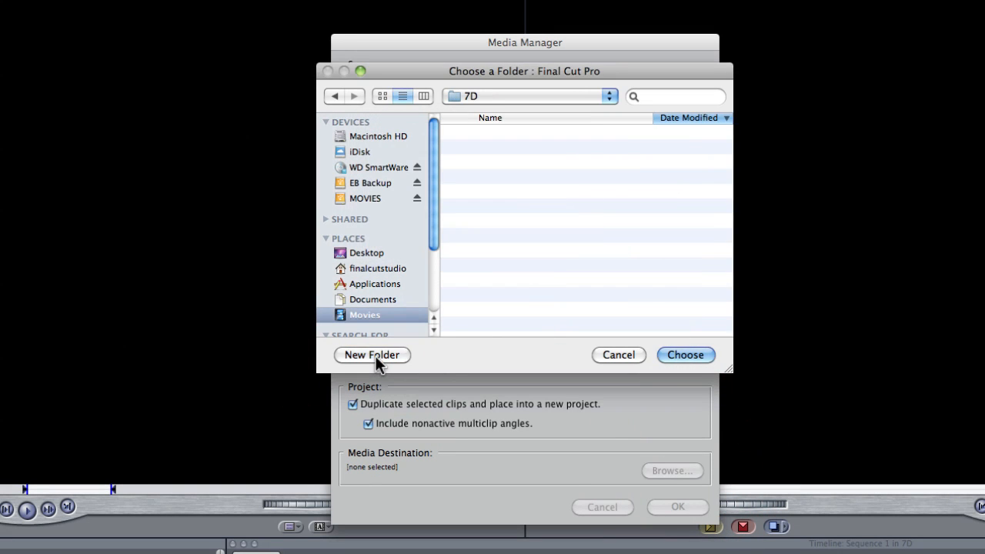
pyautogui.click(685, 354)
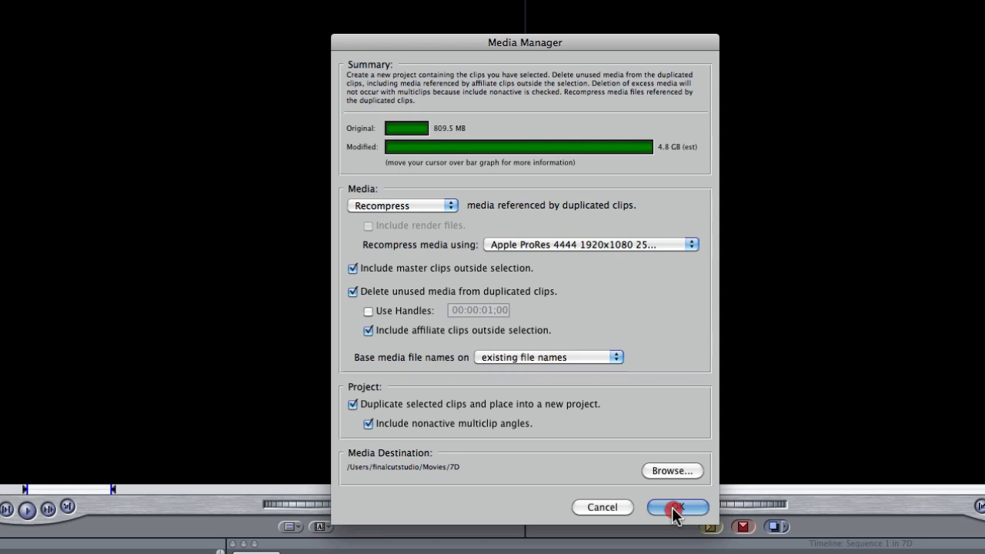
pyautogui.click(676, 508)
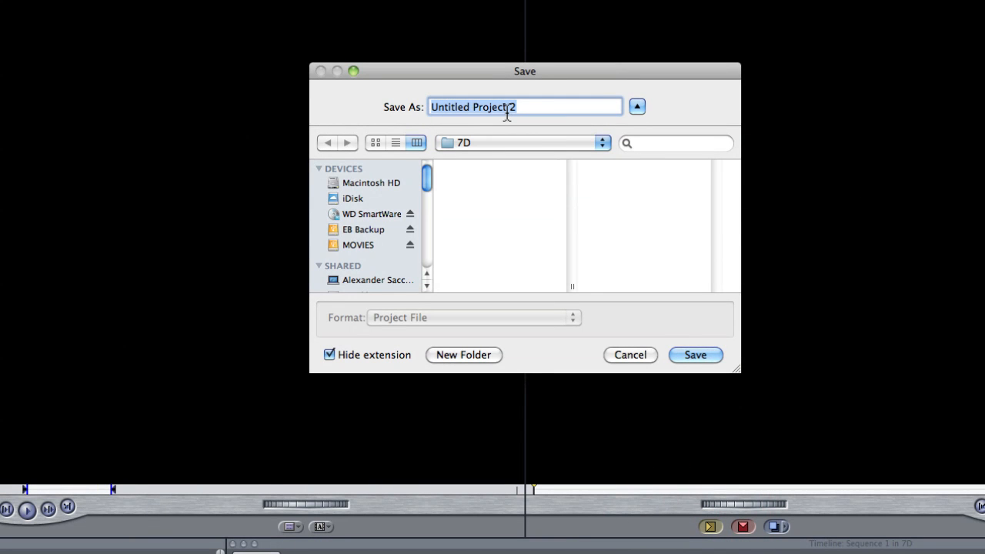
# - Save the new project as '7D Movie', starting the audio and video recompression
pyautogui.write('7D Movie')
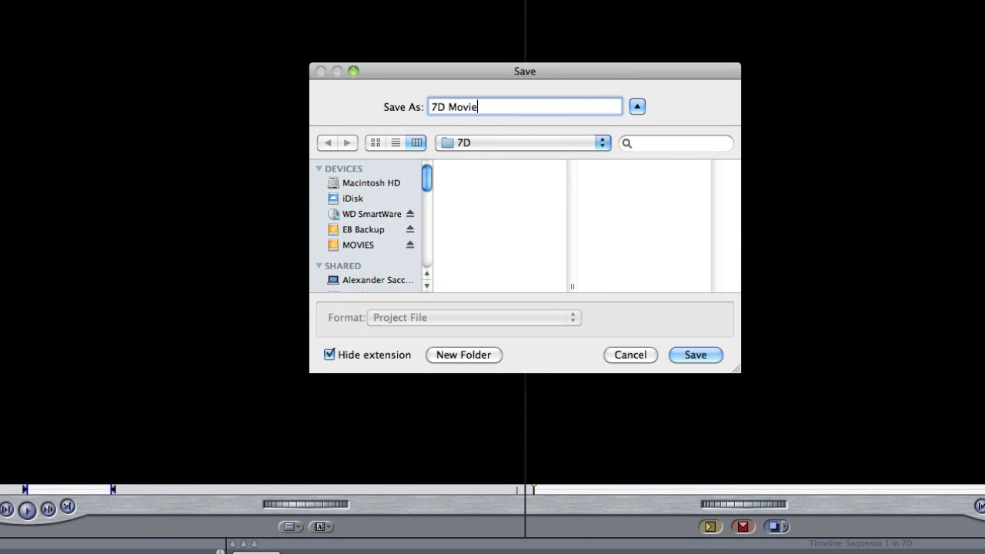
pyautogui.click(694, 354)
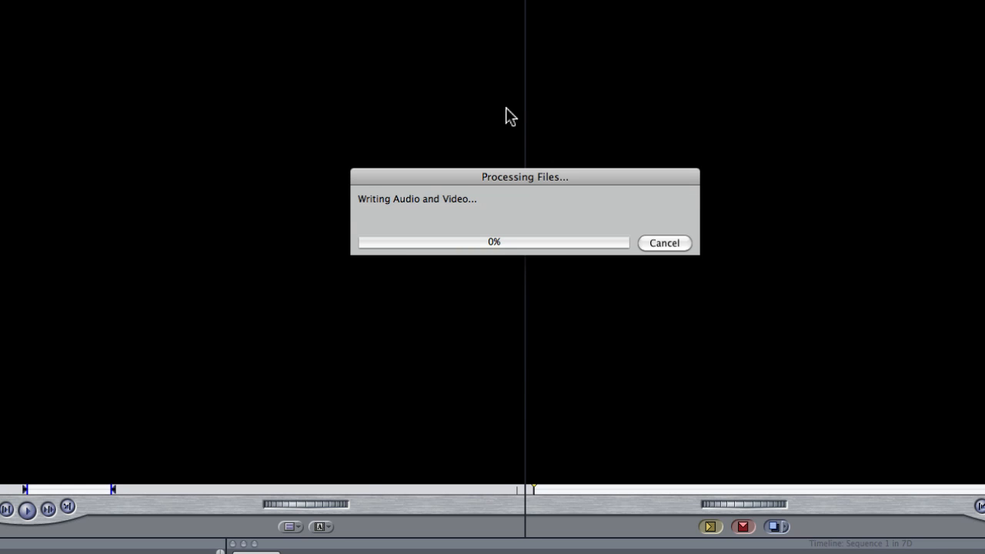